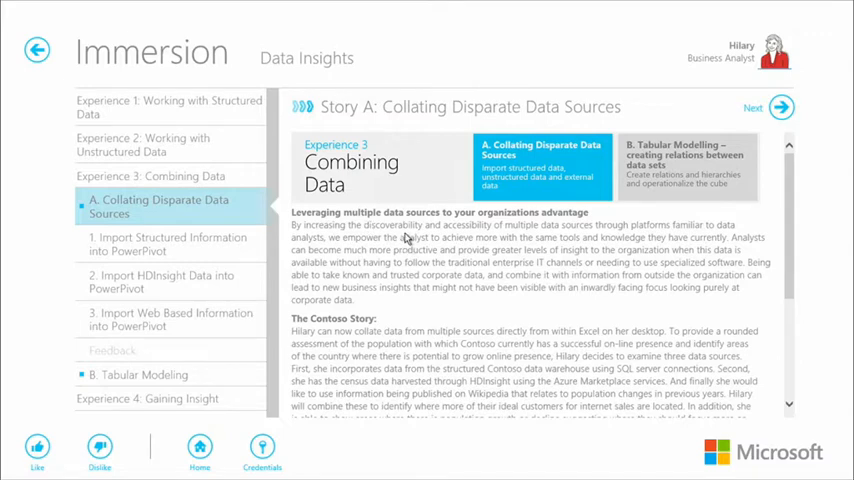
Open Scenario 1, 'Import Structured Information into PowerPivot', from the left navigation pane.
{"action": "scroll", "scroll_direction": "down", "scroll_amount": 3}
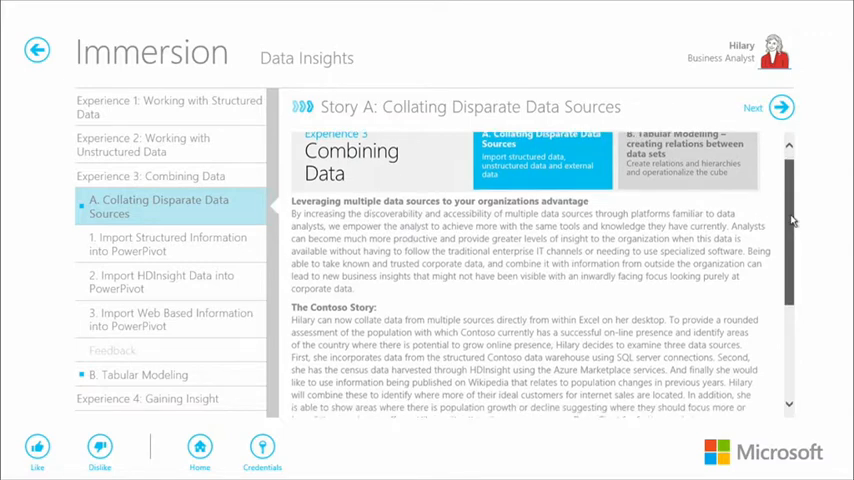
{"action": "scroll", "scroll_direction": "down", "scroll_amount": 3}
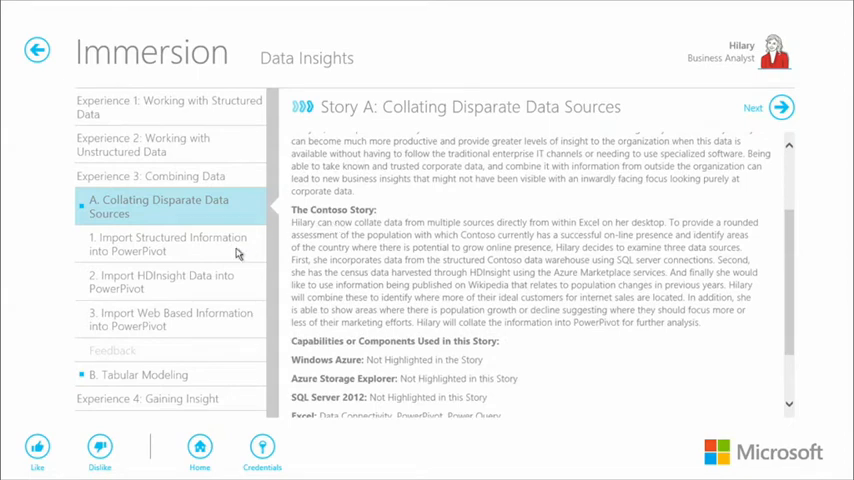
{"action": "left_click", "coordinate": [167, 243]}
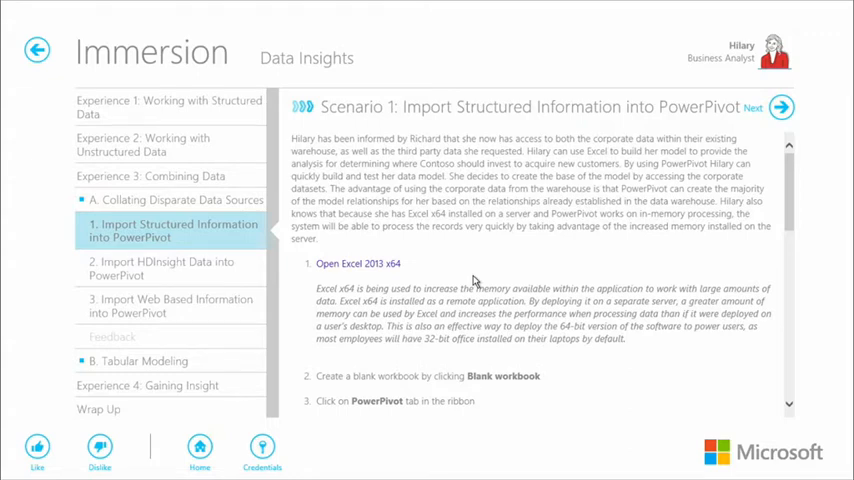
{"action": "mouse_move", "coordinate": [465, 283]}
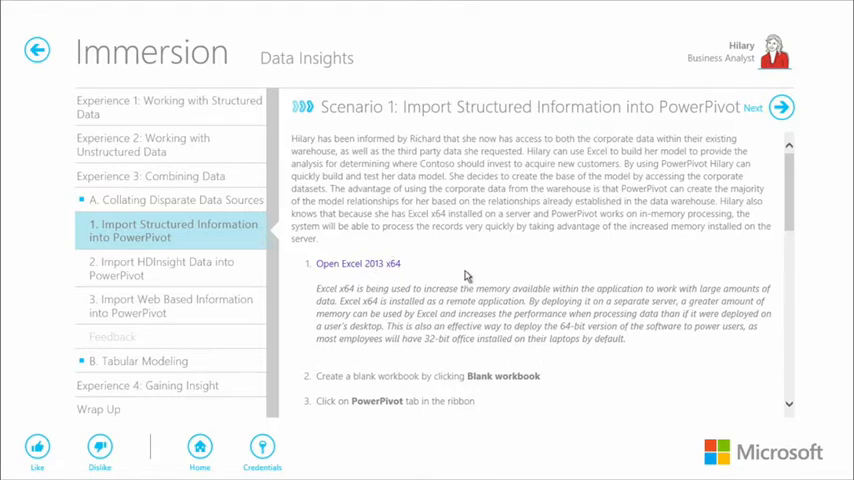
Launch Excel 2013 x64 from the scenario's step 1 link so its start screen appears.
{"action": "left_click", "coordinate": [358, 263]}
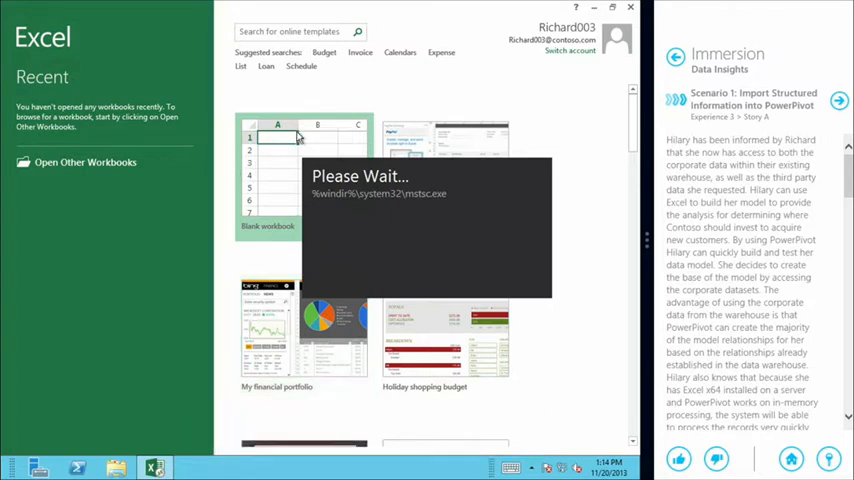
{"action": "mouse_move", "coordinate": [300, 140]}
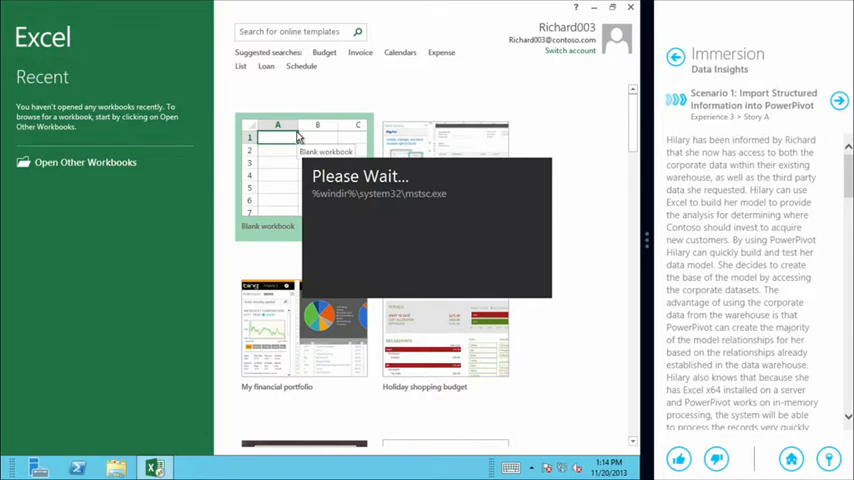